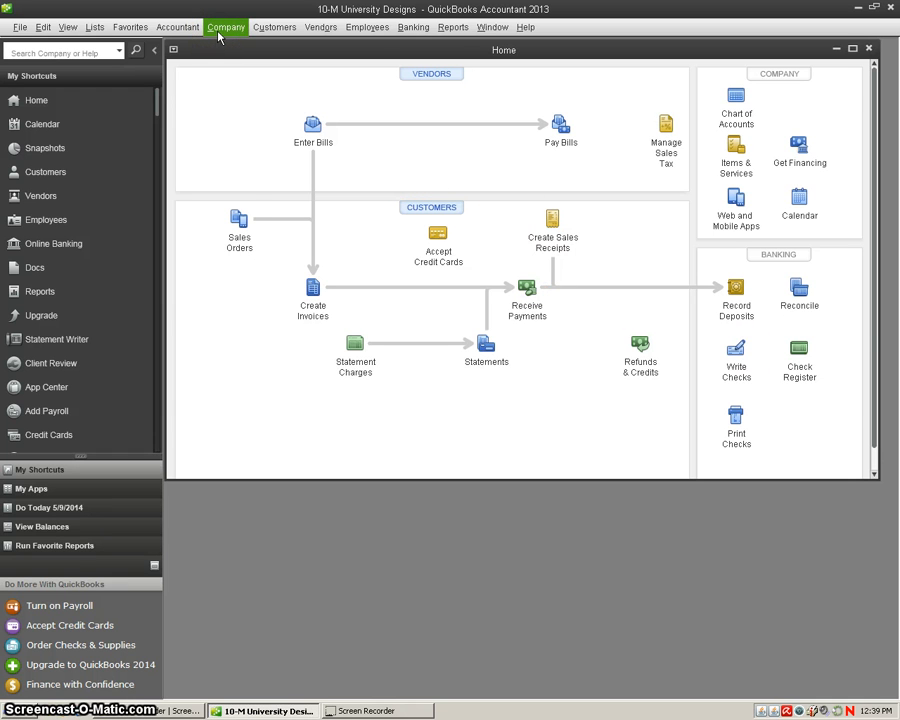
Open Make General Journal Entries from the Company menu.
left_click(226, 27)
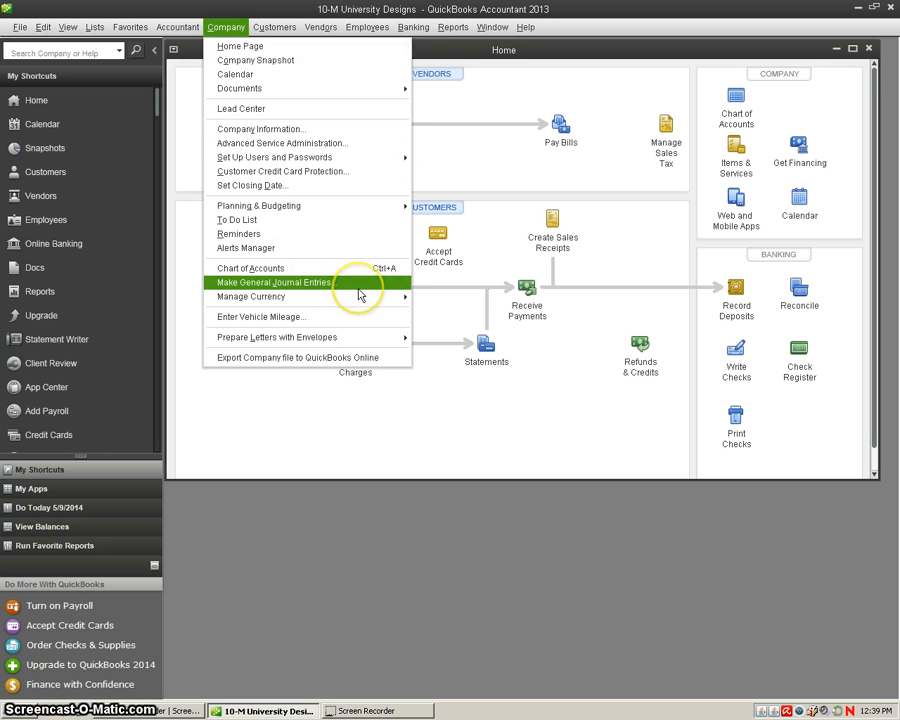
left_click(272, 282)
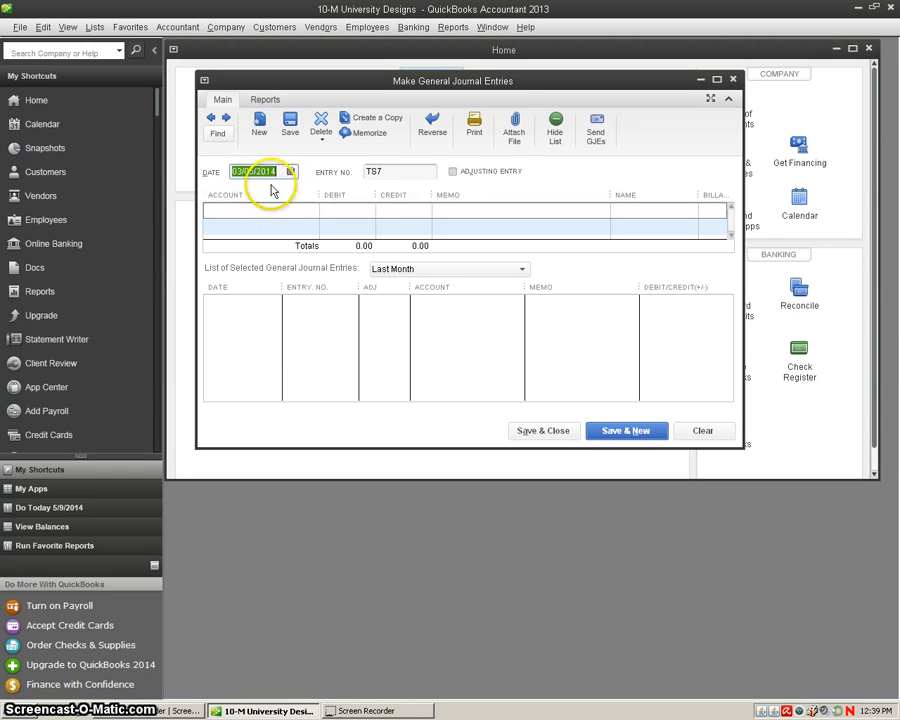
Keep the date 03/05/2014 and delete the 7 from entry number TS7.
left_click(390, 171)
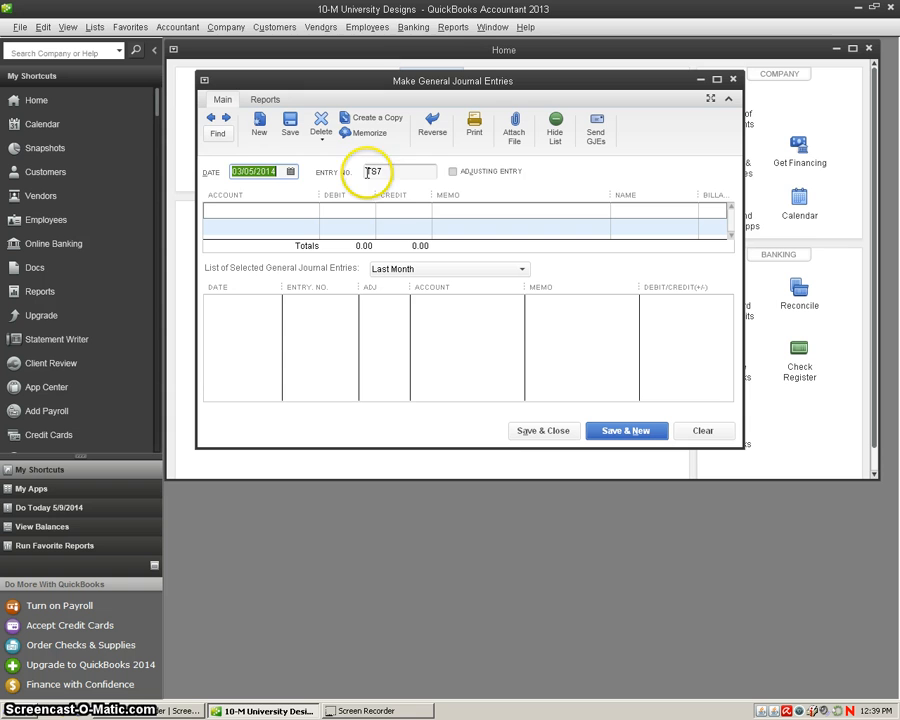
left_click(395, 171)
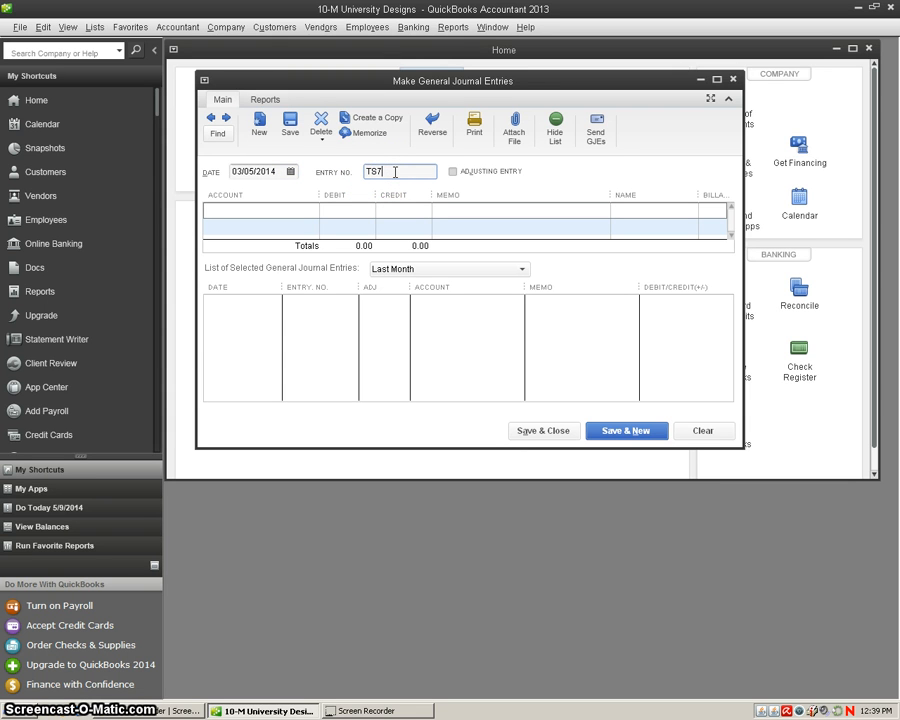
key("Backspace")
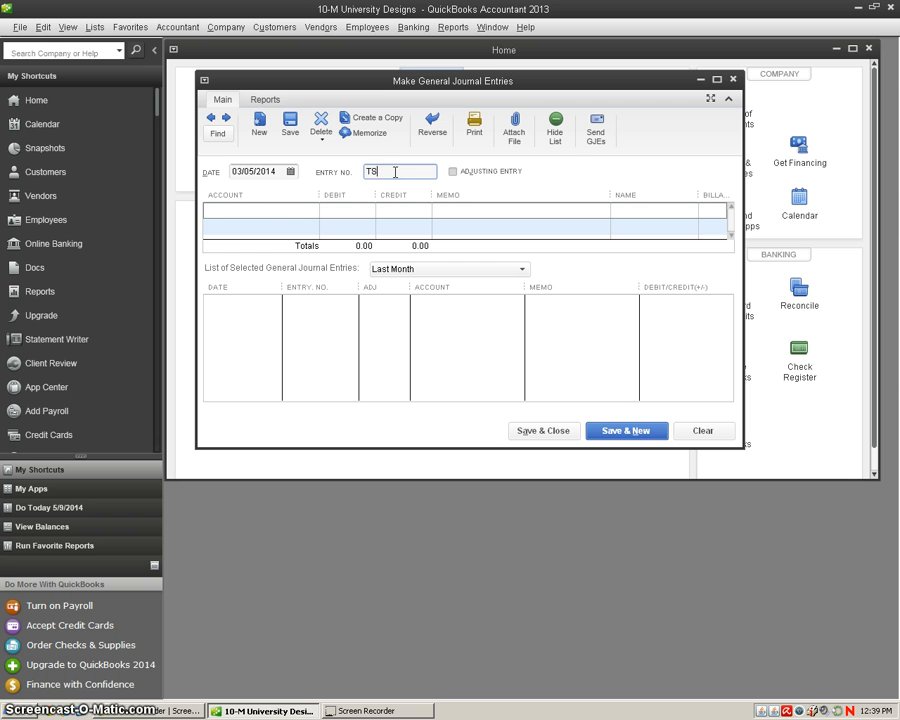
Credit 4110 Sales 1,485.00 and 2145 Sales Tax Payable 92.14.
left_click(260, 210)
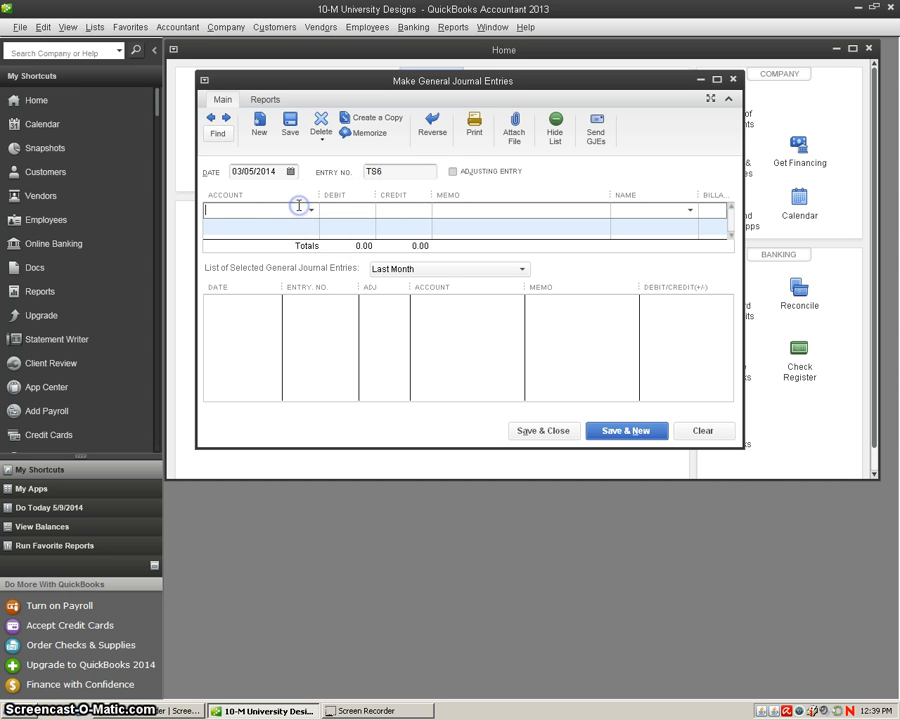
mouse_move(300, 206)
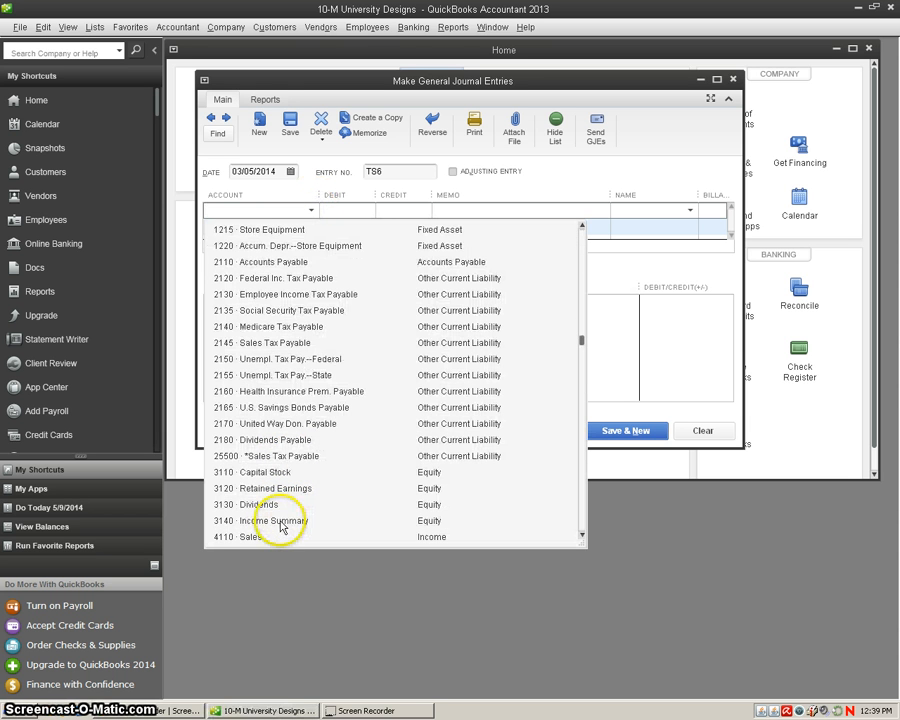
left_click(248, 537)
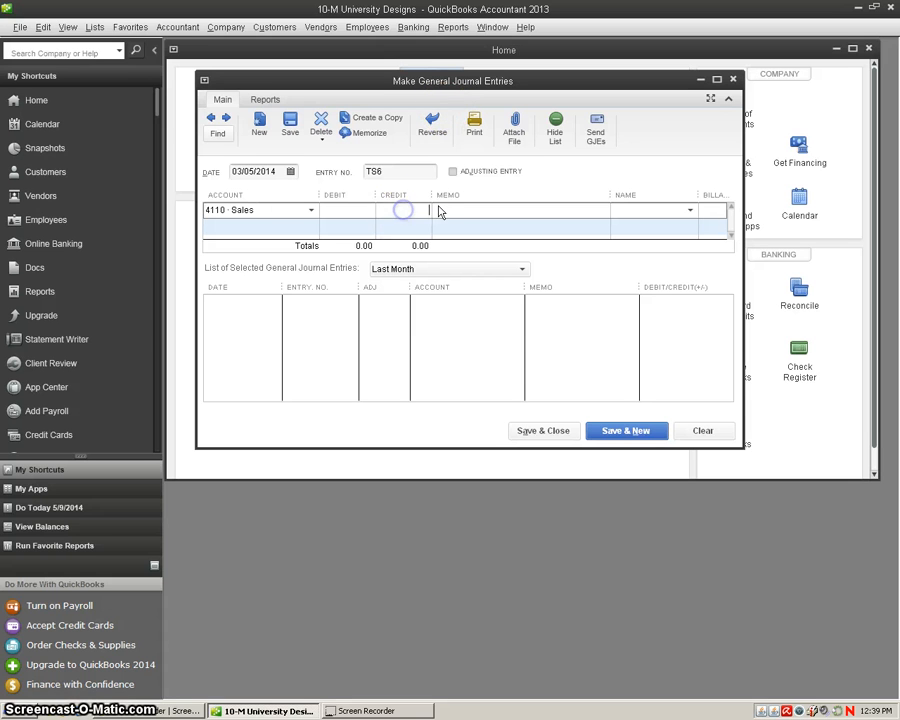
type("1485")
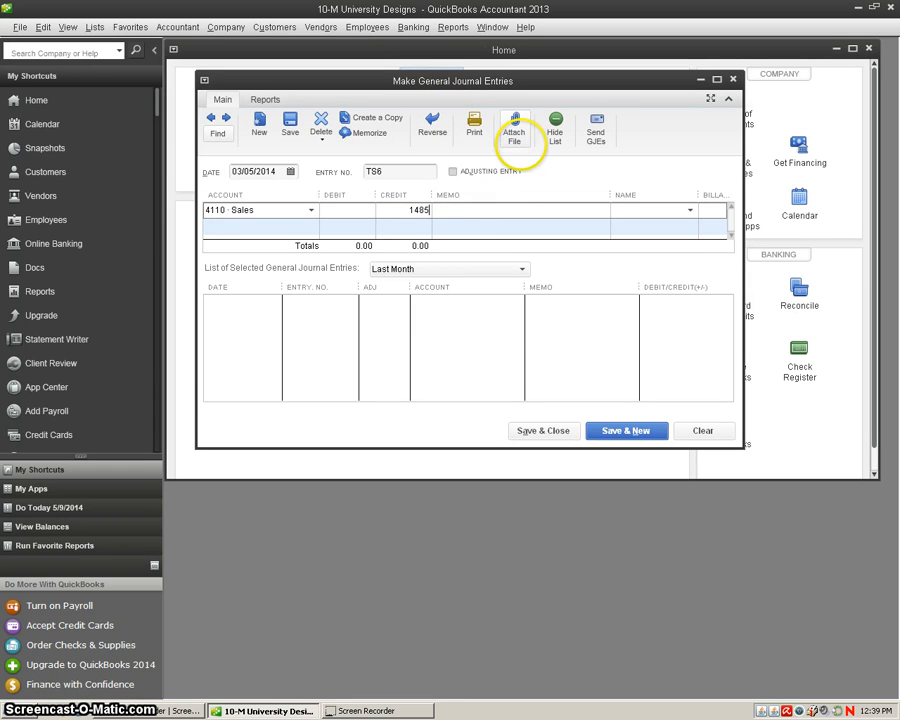
left_click(310, 226)
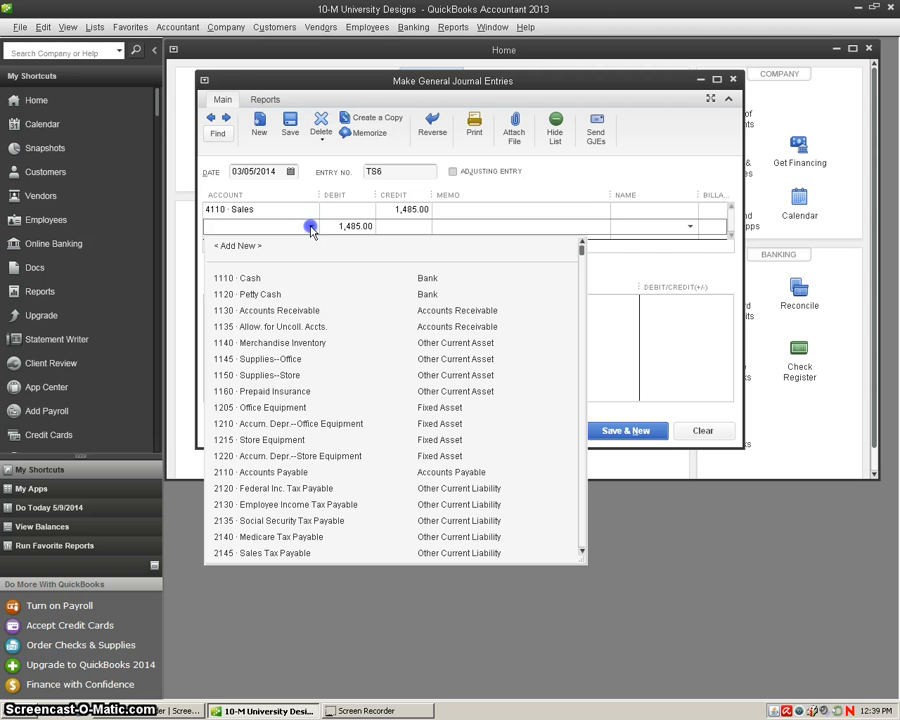
left_click(273, 552)
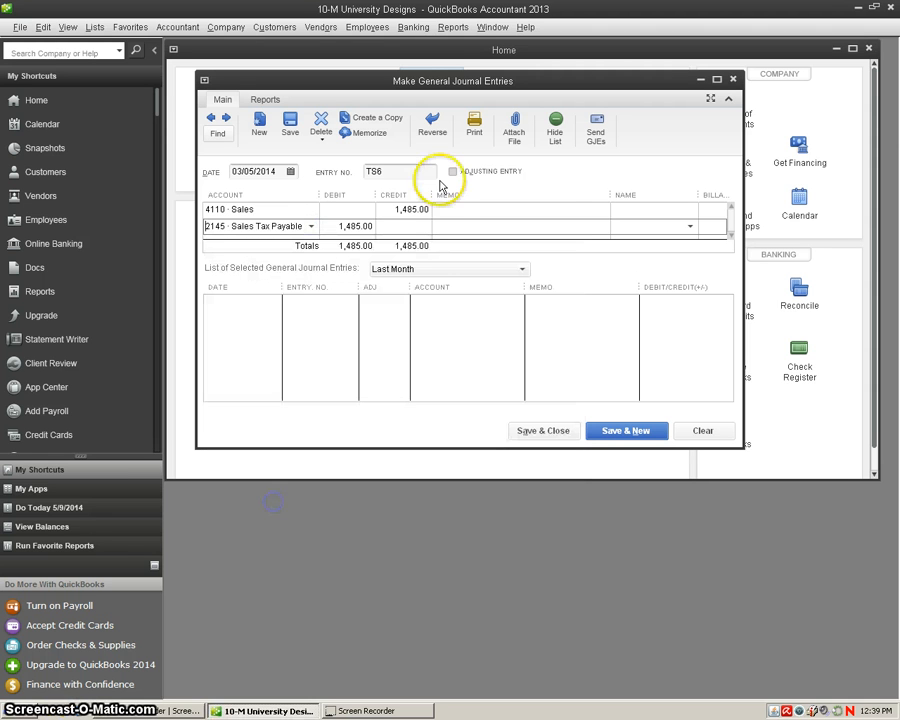
mouse_move(680, 225)
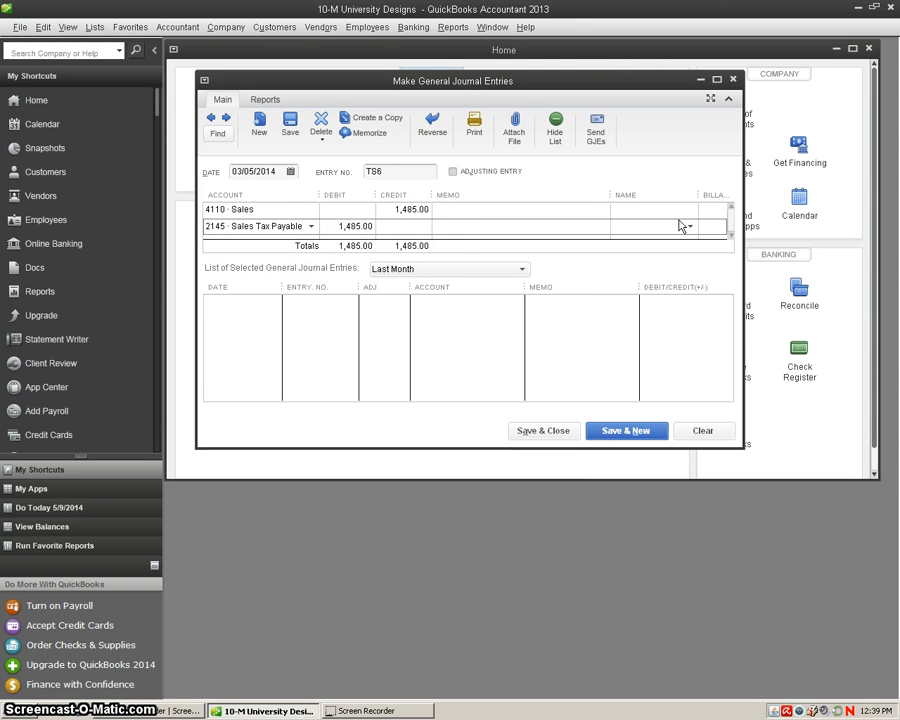
type("92.14")
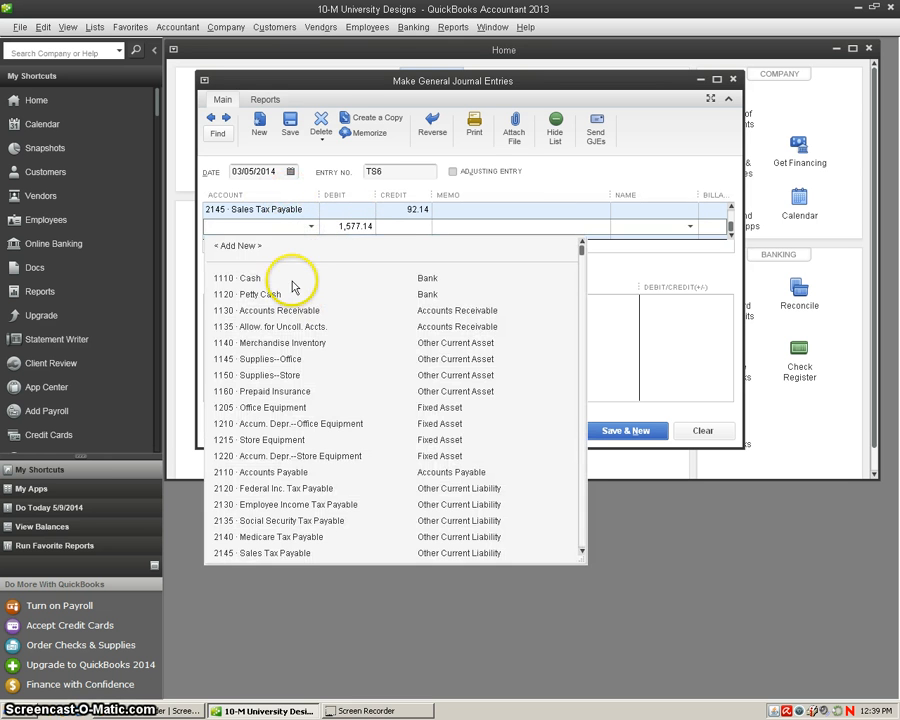
Assign the 1,577.14 debit line to 1110 Cash.
left_click(249, 277)
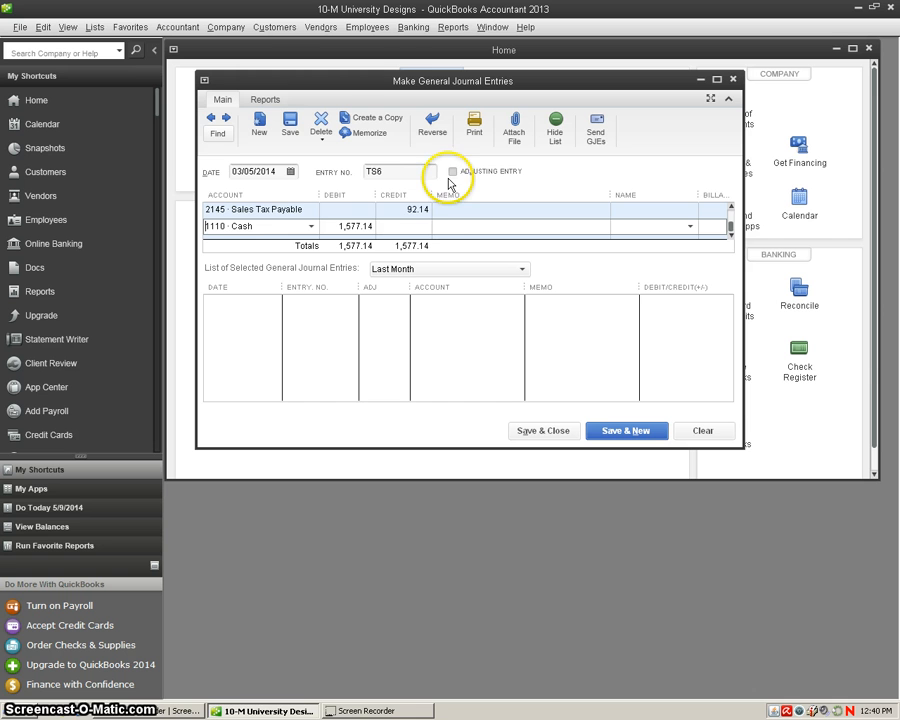
mouse_move(456, 166)
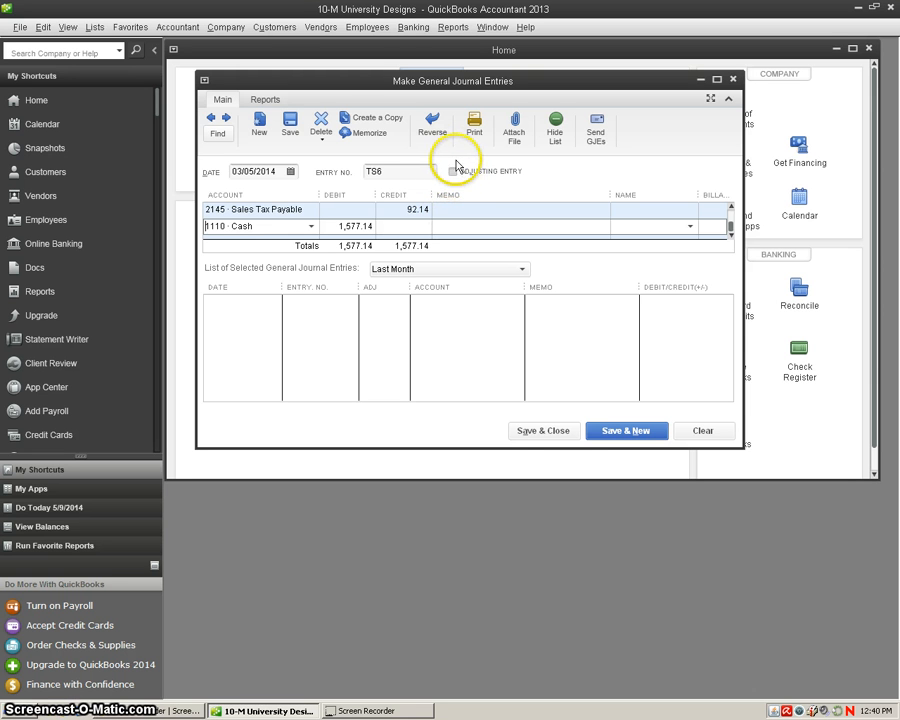